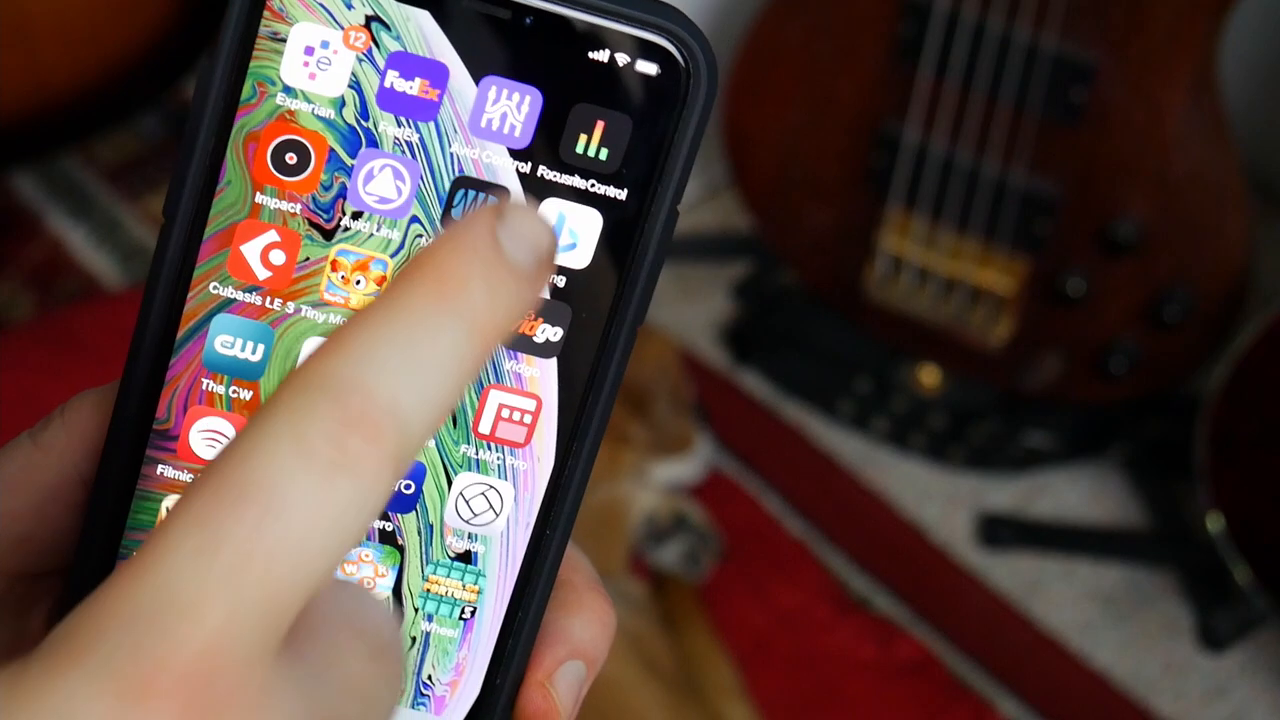
Step: Launch the My PreSonus app from the iPhone home screen
left_click(560, 230)
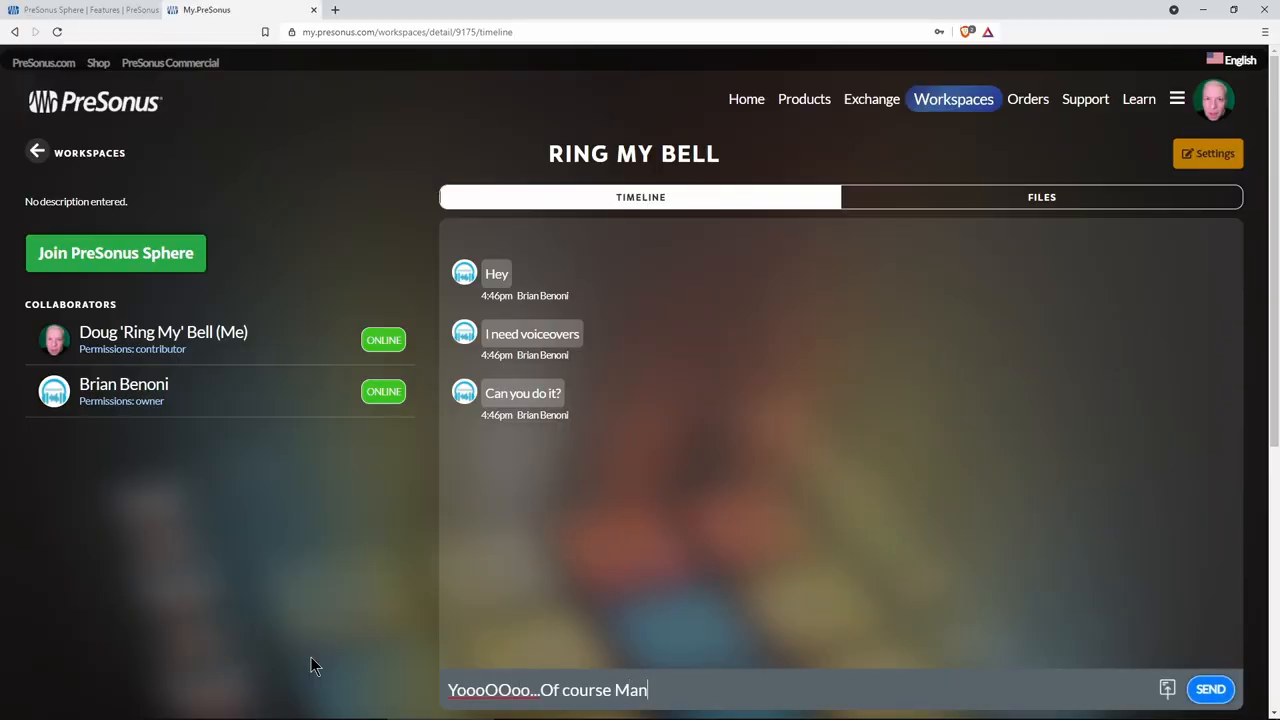
Step: Send the reply in the Ring My Bell chat and upload an image file to the workspace
left_click(1212, 688)
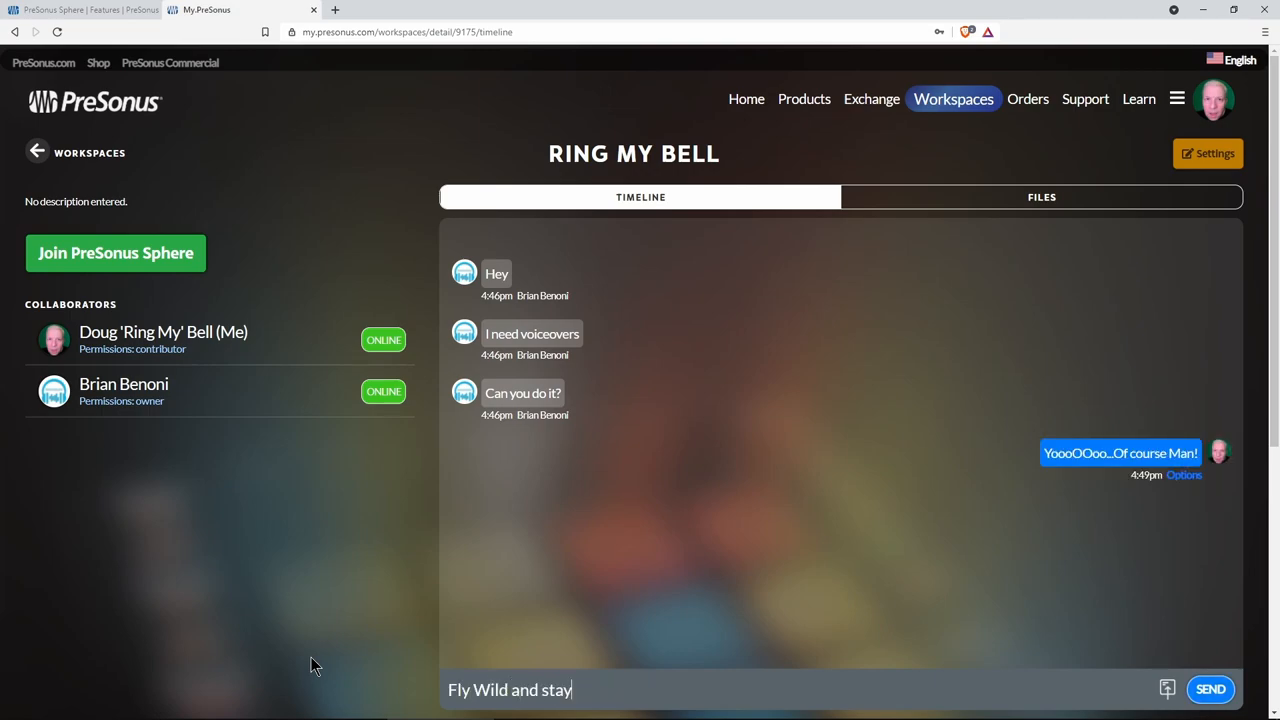
left_click(1168, 688)
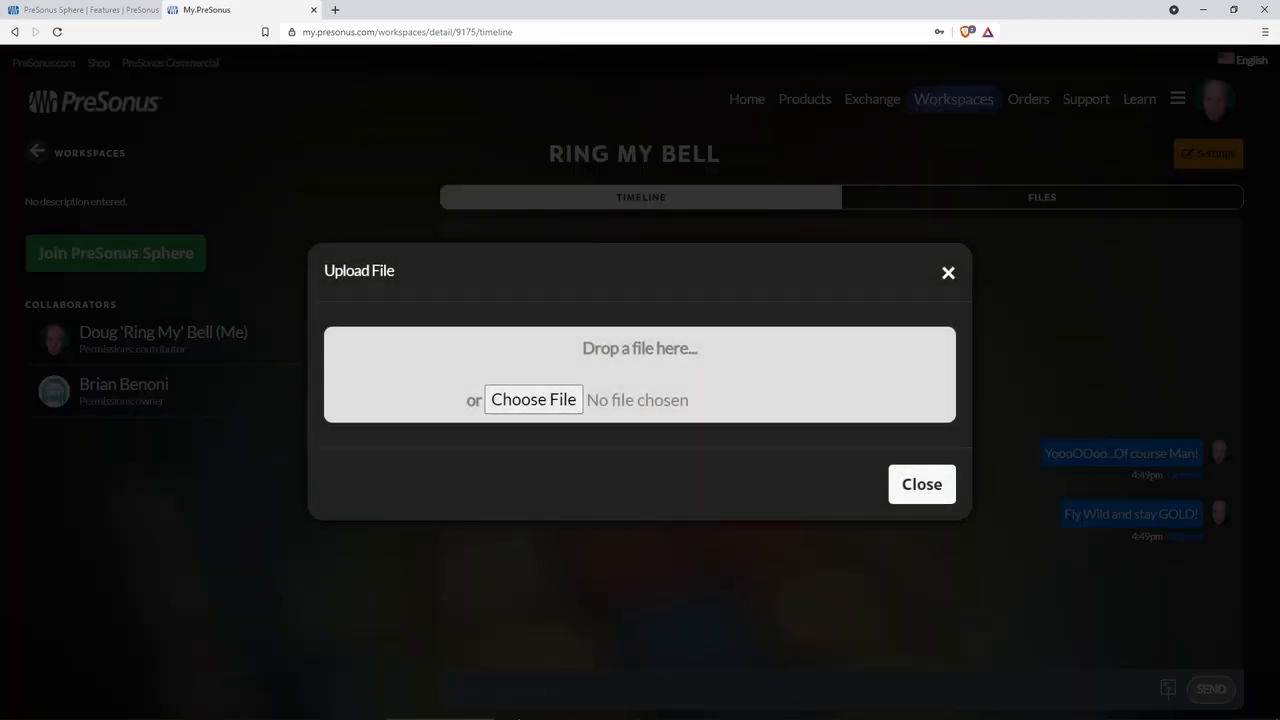
left_click(532, 400)
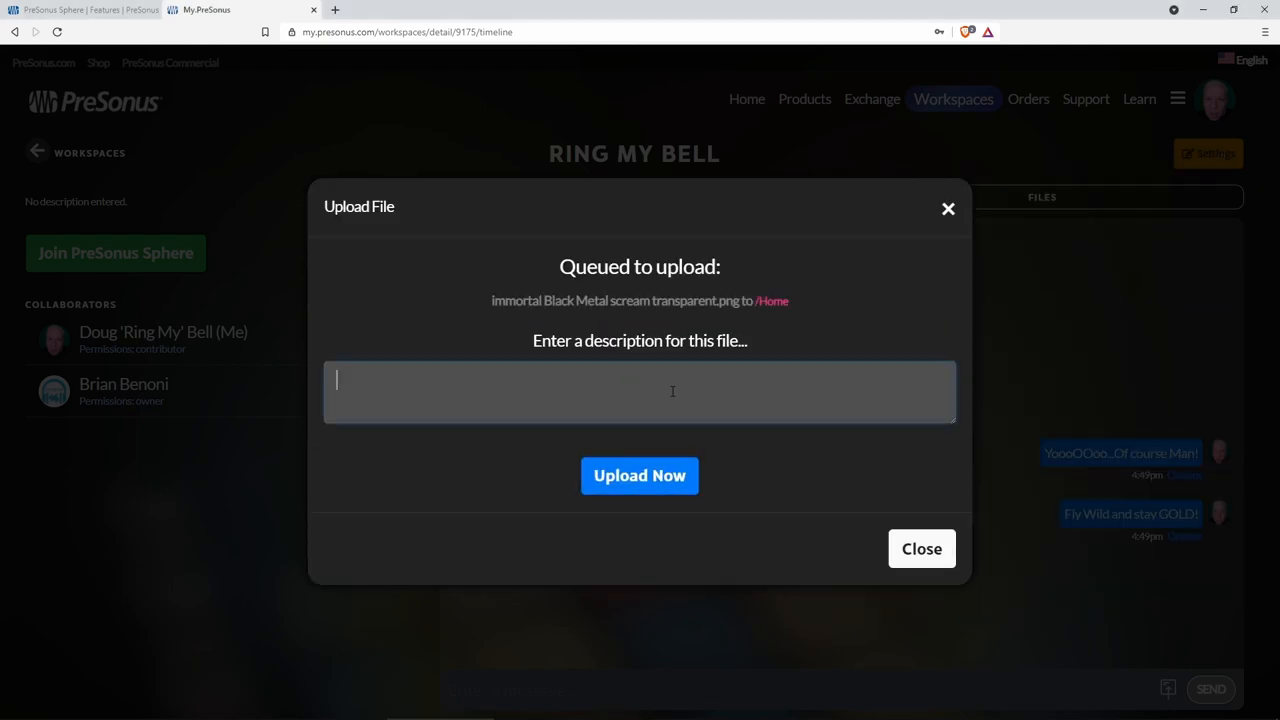
left_click(640, 476)
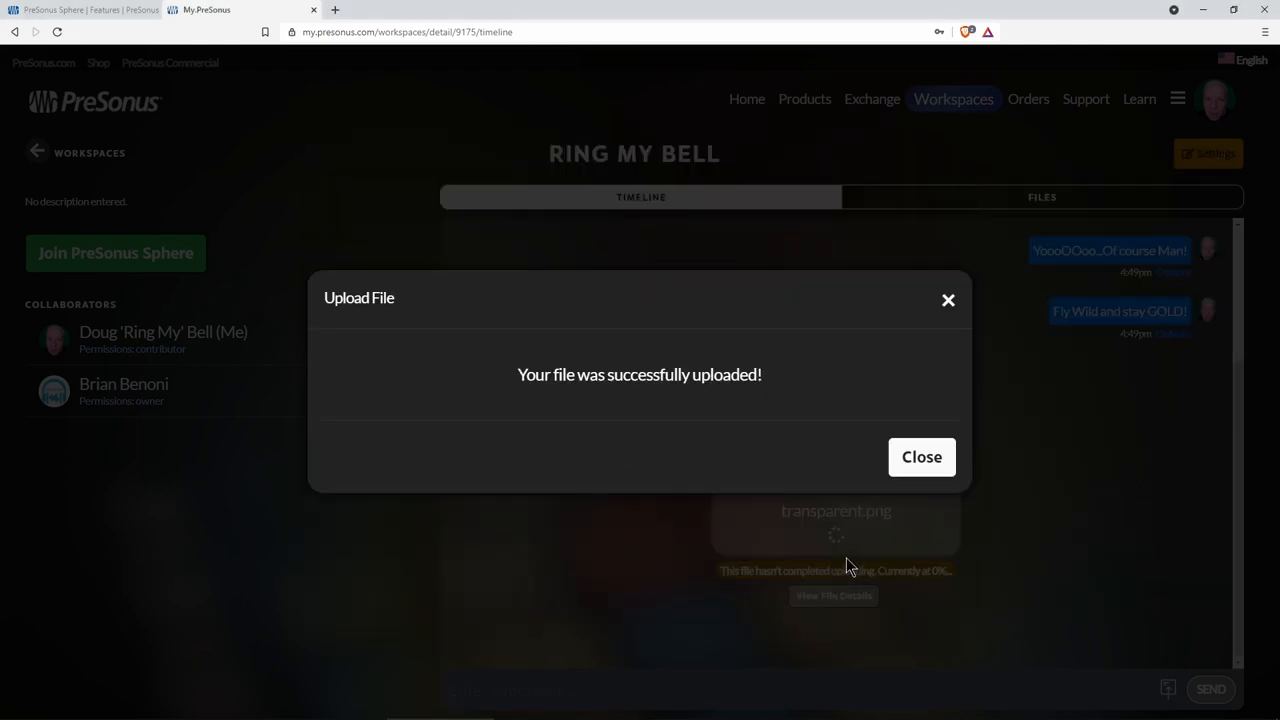
left_click(920, 456)
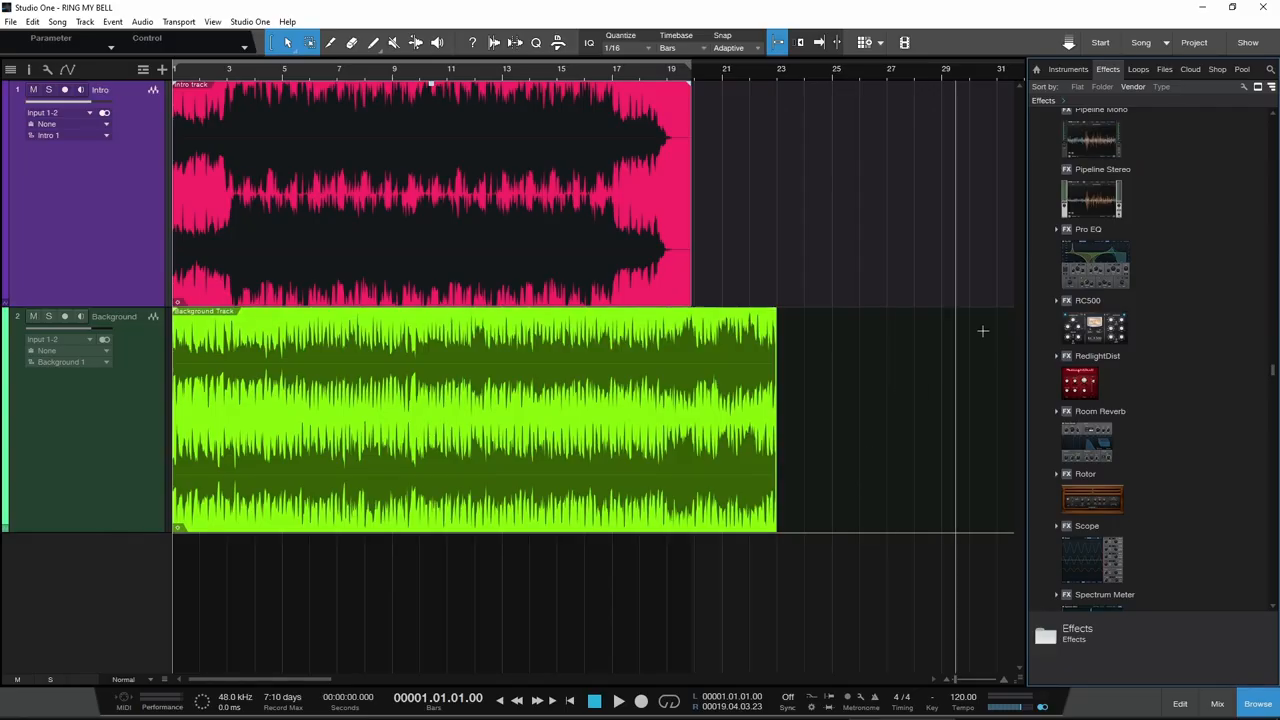
Step: Browse Cloud > PreSonus Sphere to the Ring My Bell workspace and download its tracks
left_click(1188, 68)
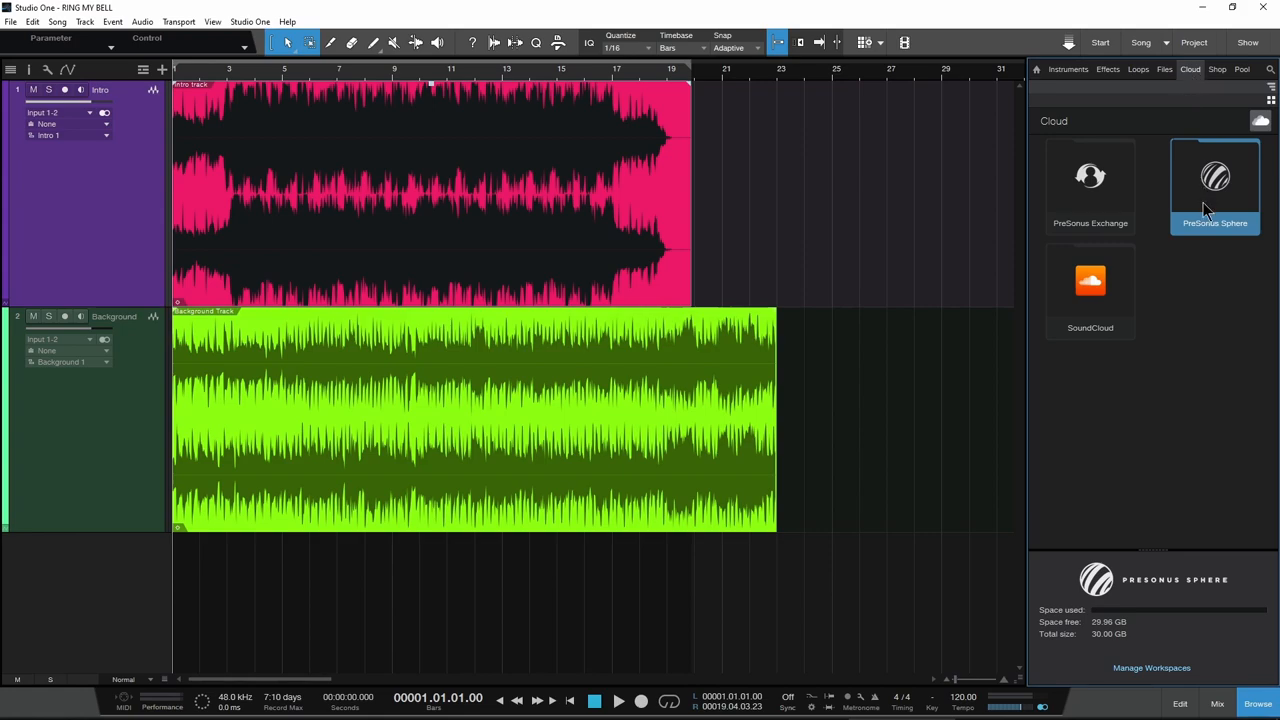
left_click(1216, 180)
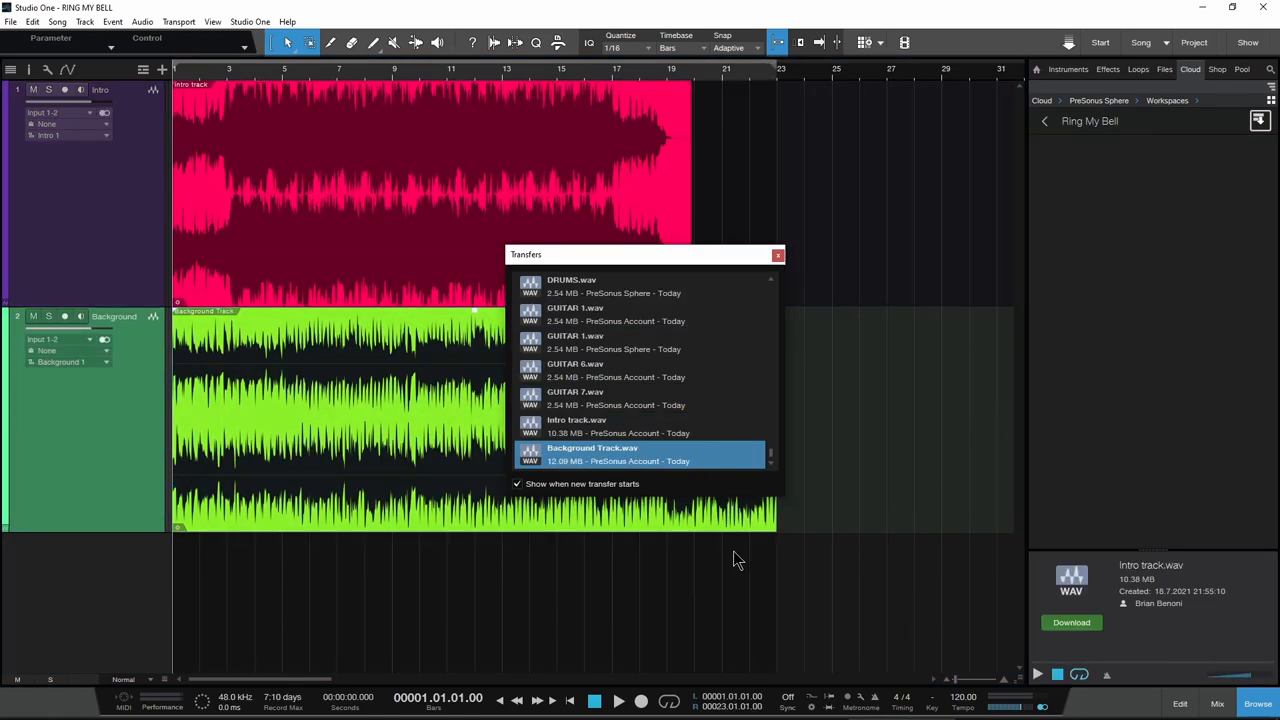
left_click(56, 20)
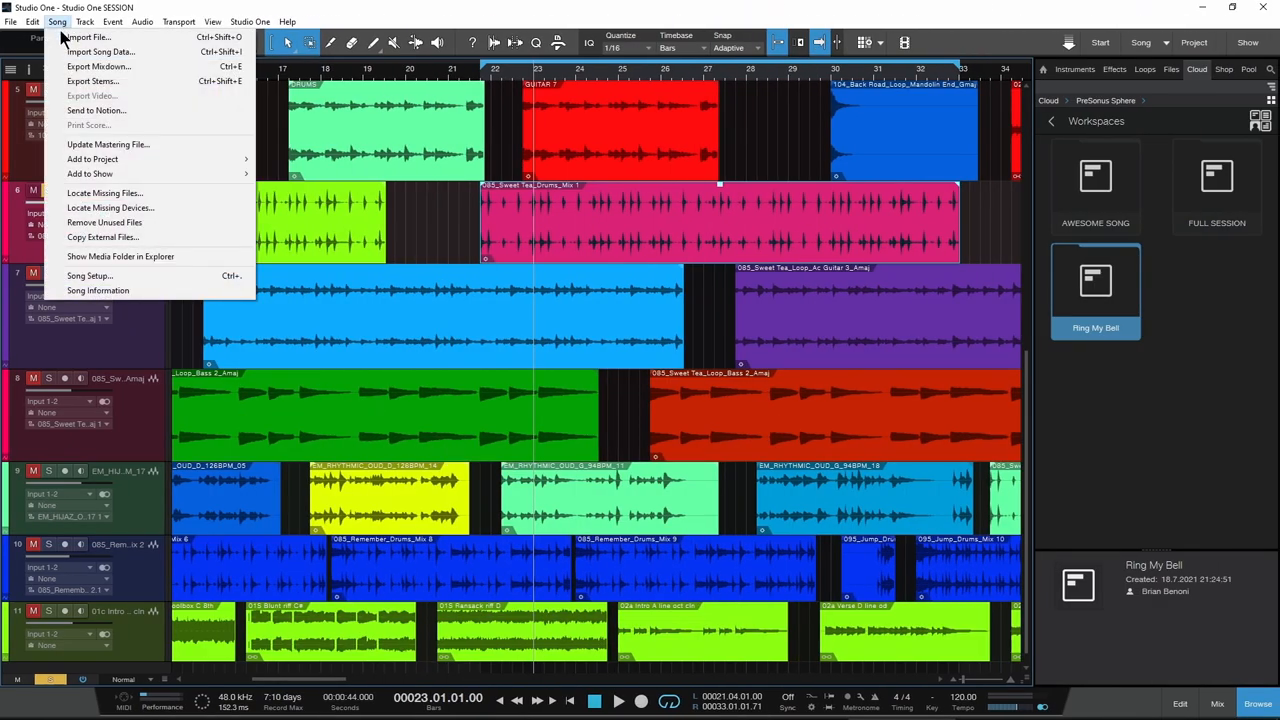
Step: Export the song's stems and upload them to the Ring My Bell workspace
left_click(92, 80)
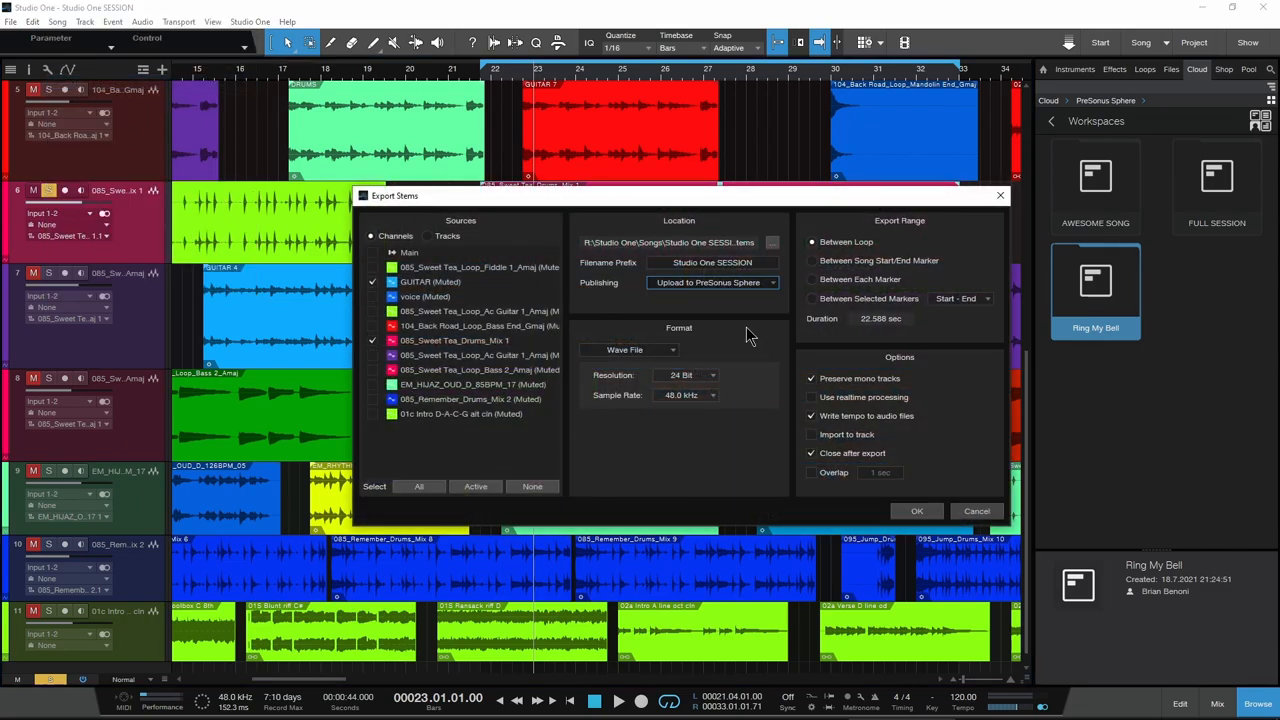
left_click(916, 512)
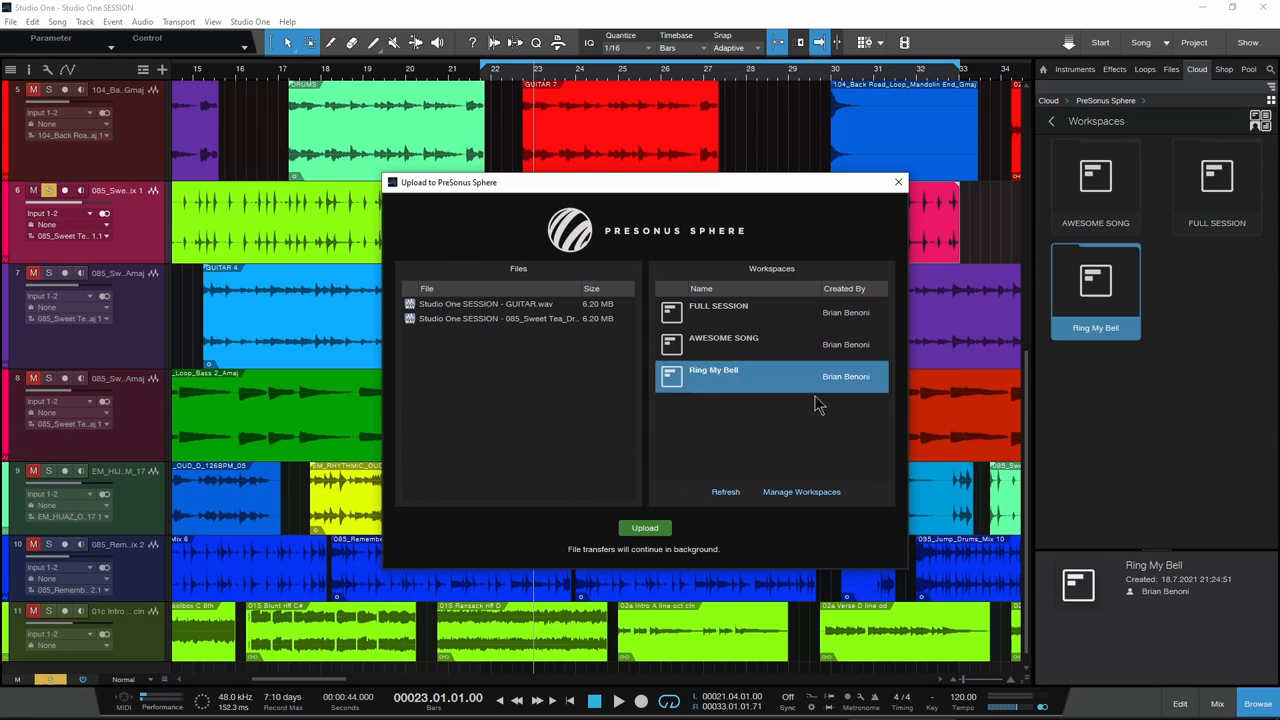
left_click(644, 528)
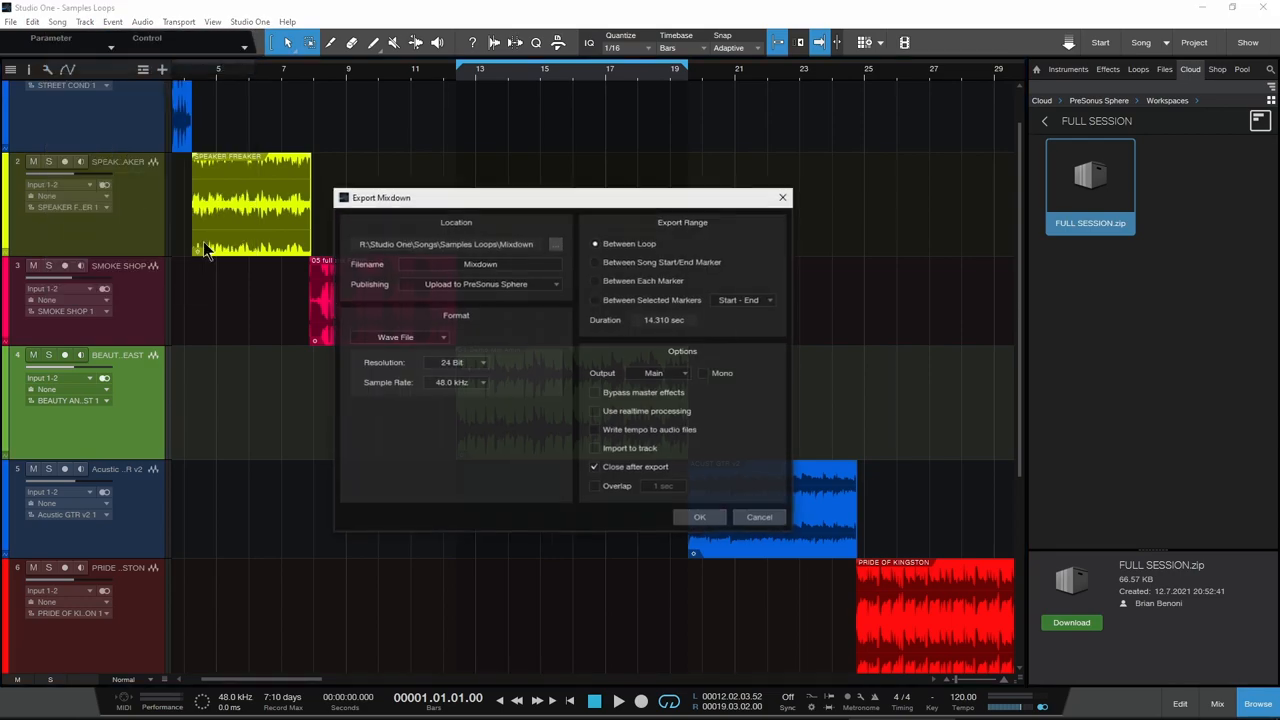
Step: Export a mixdown with Sphere publishing and upload it to the FULL SESSION workspace
left_click(484, 284)
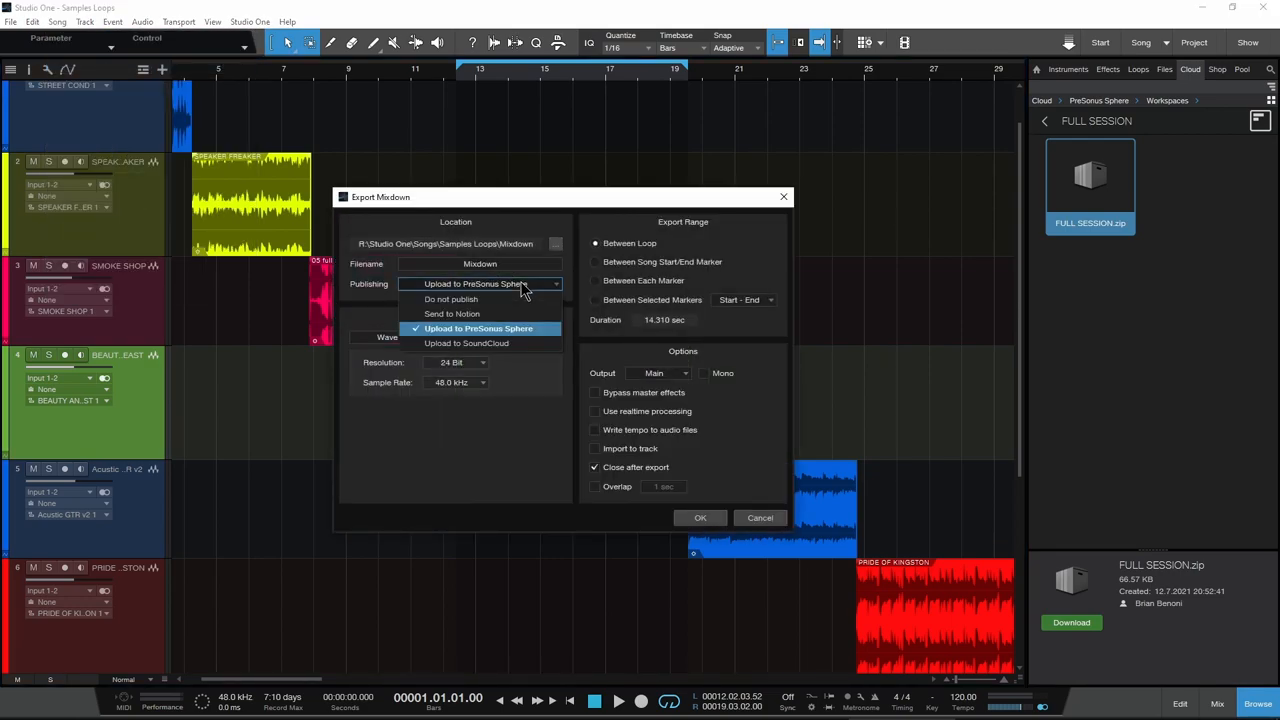
mouse_move(536, 340)
type(" 2")
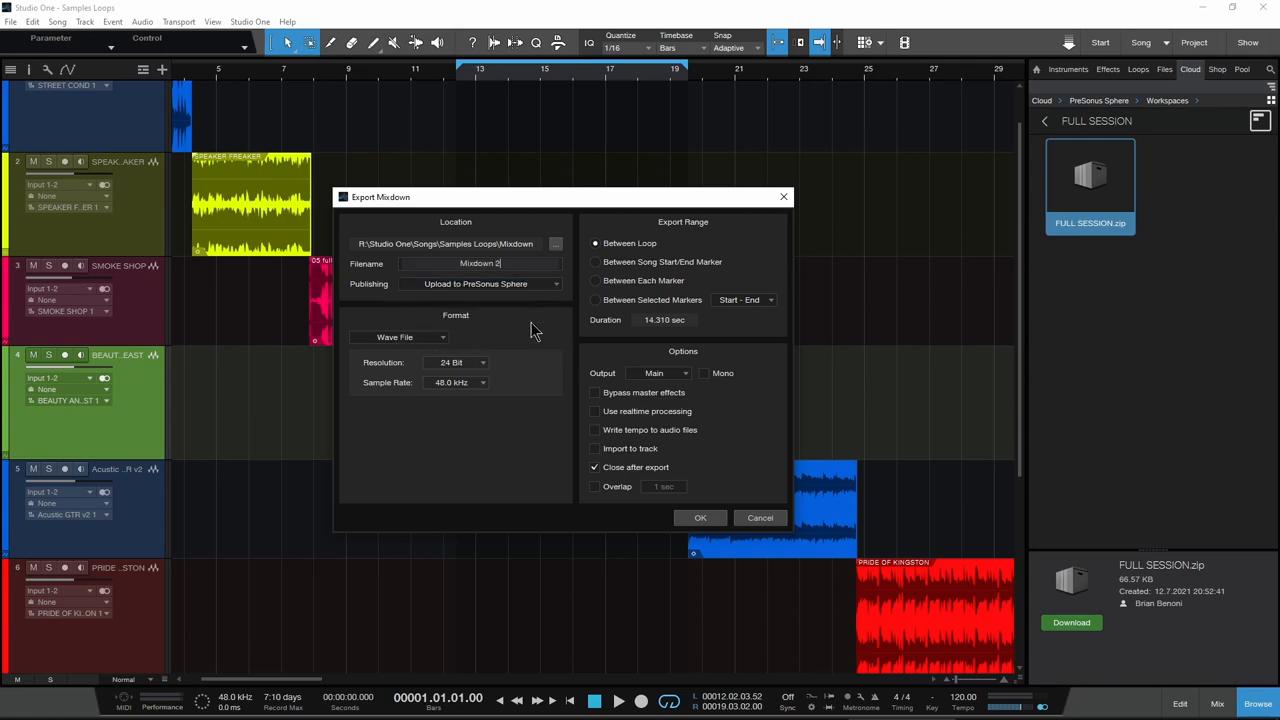
left_click(700, 516)
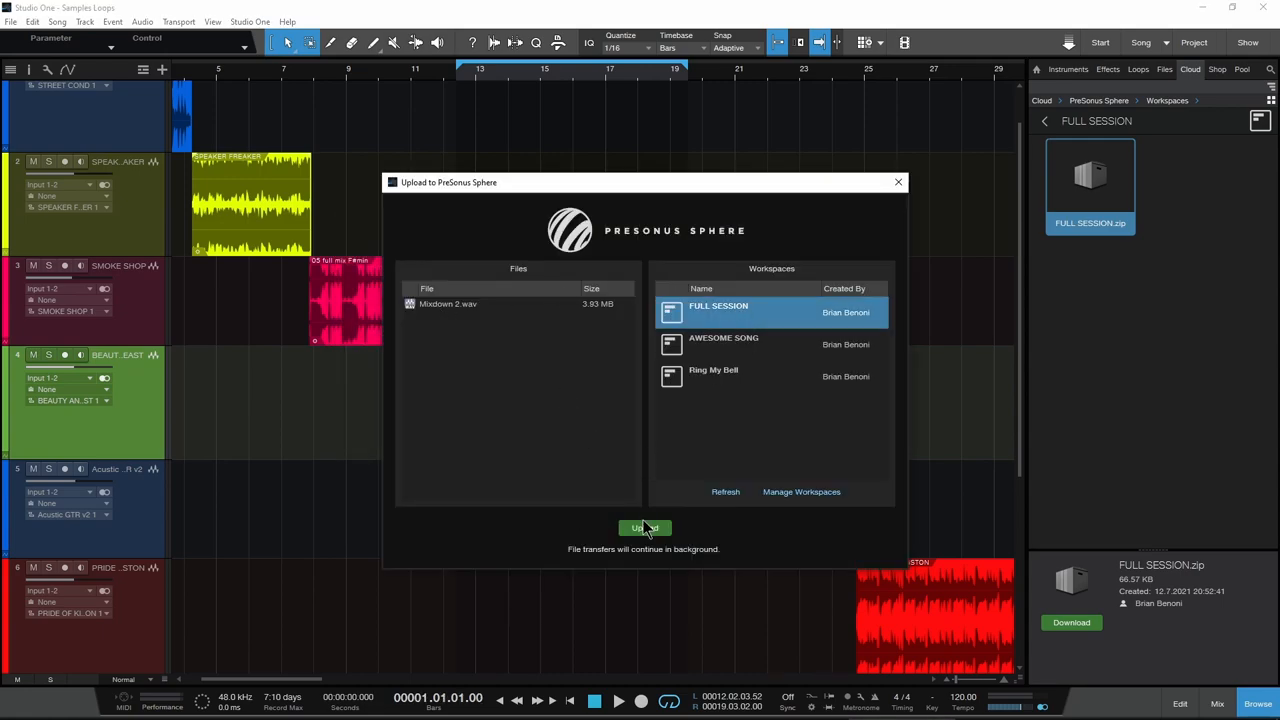
left_click(644, 528)
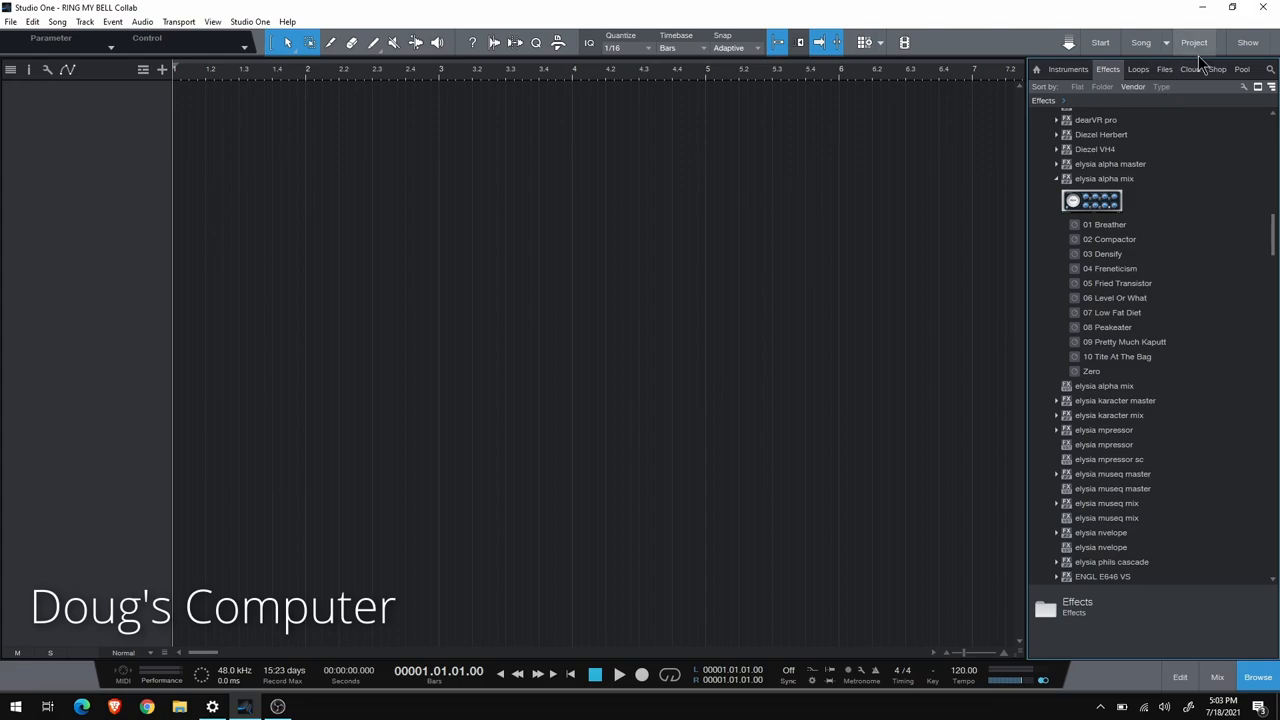
Step: Log in to PreSonus Sphere from the Cloud browser and enter the Collaborations folder
left_click(1188, 68)
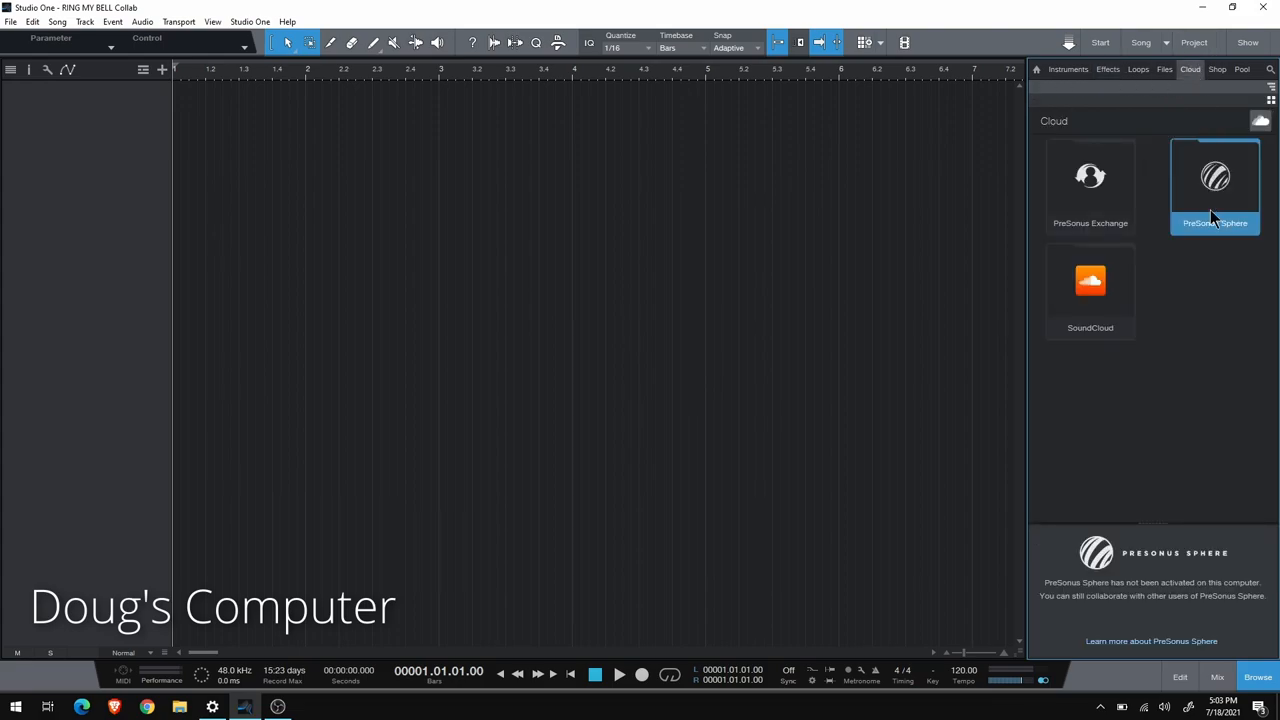
left_click(1216, 184)
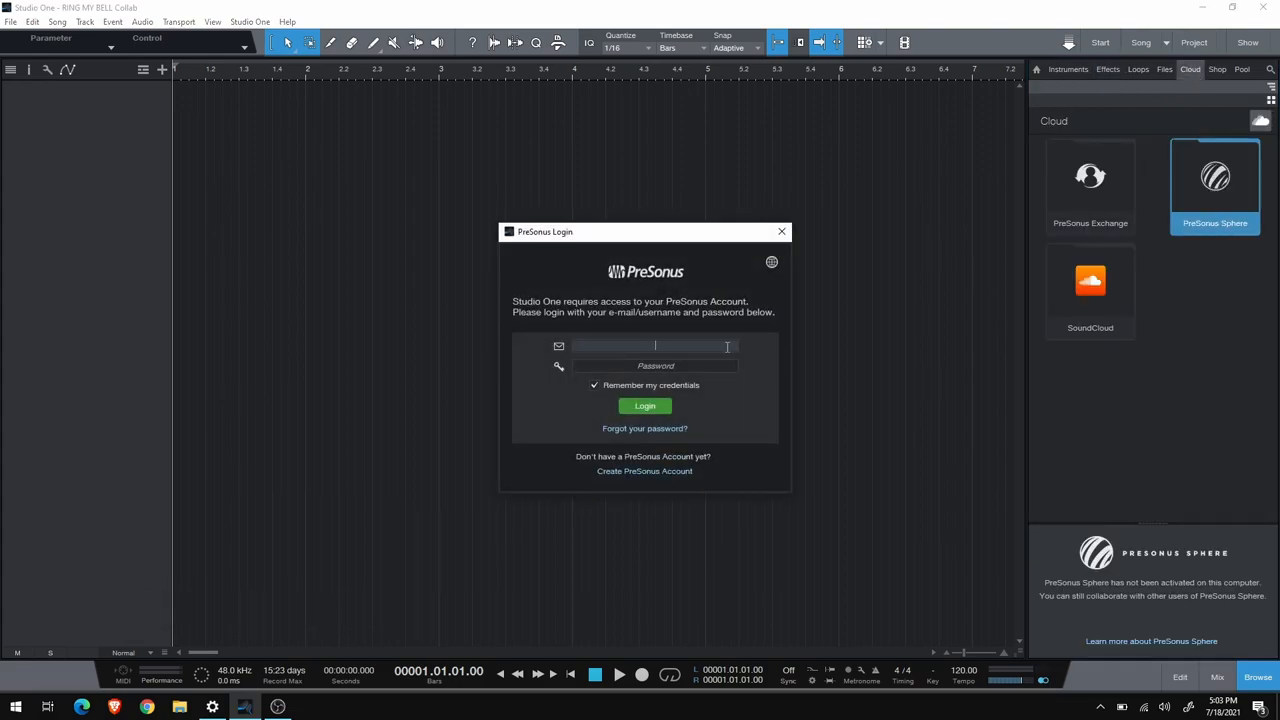
left_click(644, 406)
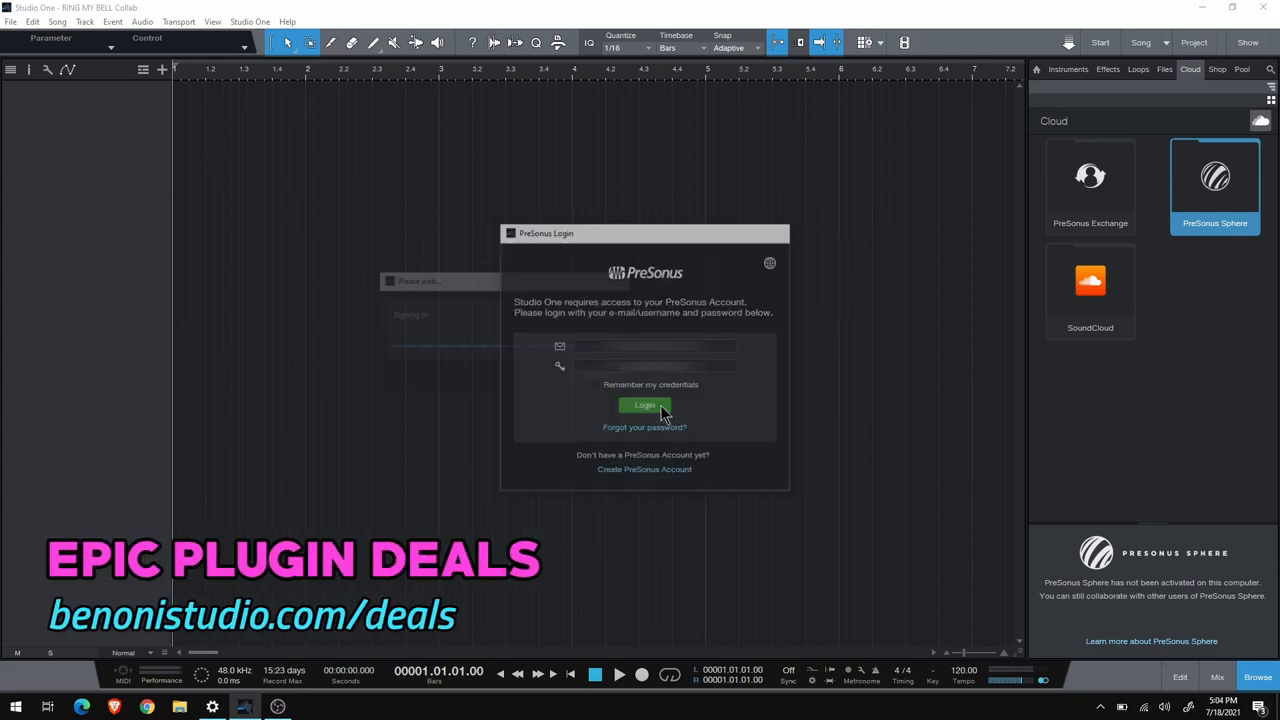
left_click(644, 404)
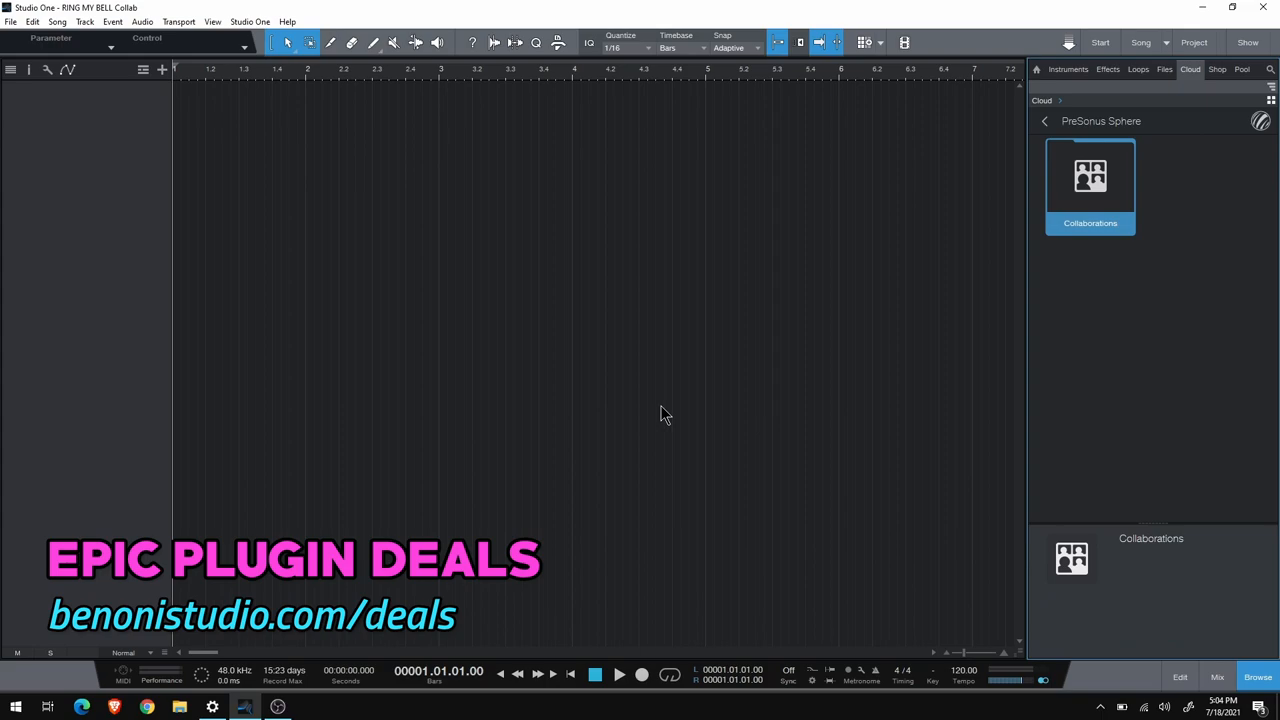
double_click(1090, 184)
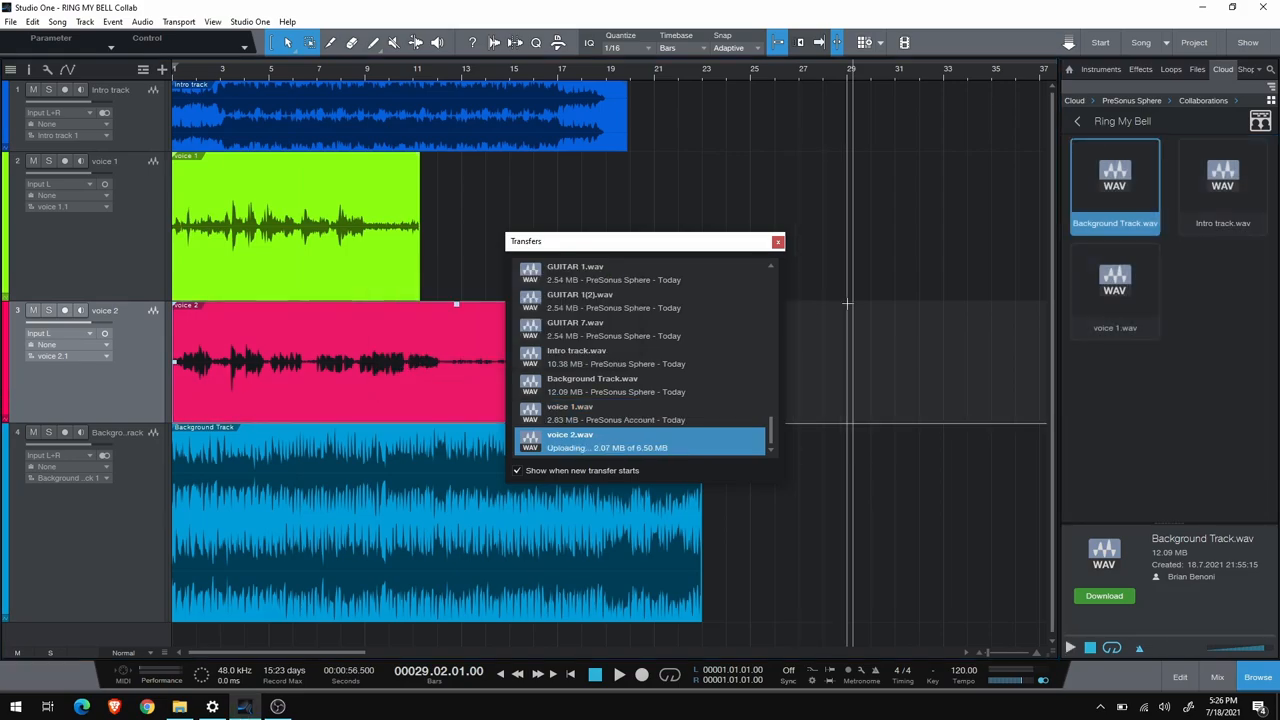
Step: Set the stem export of the voice tracks to publish to PreSonus Sphere
left_click(776, 240)
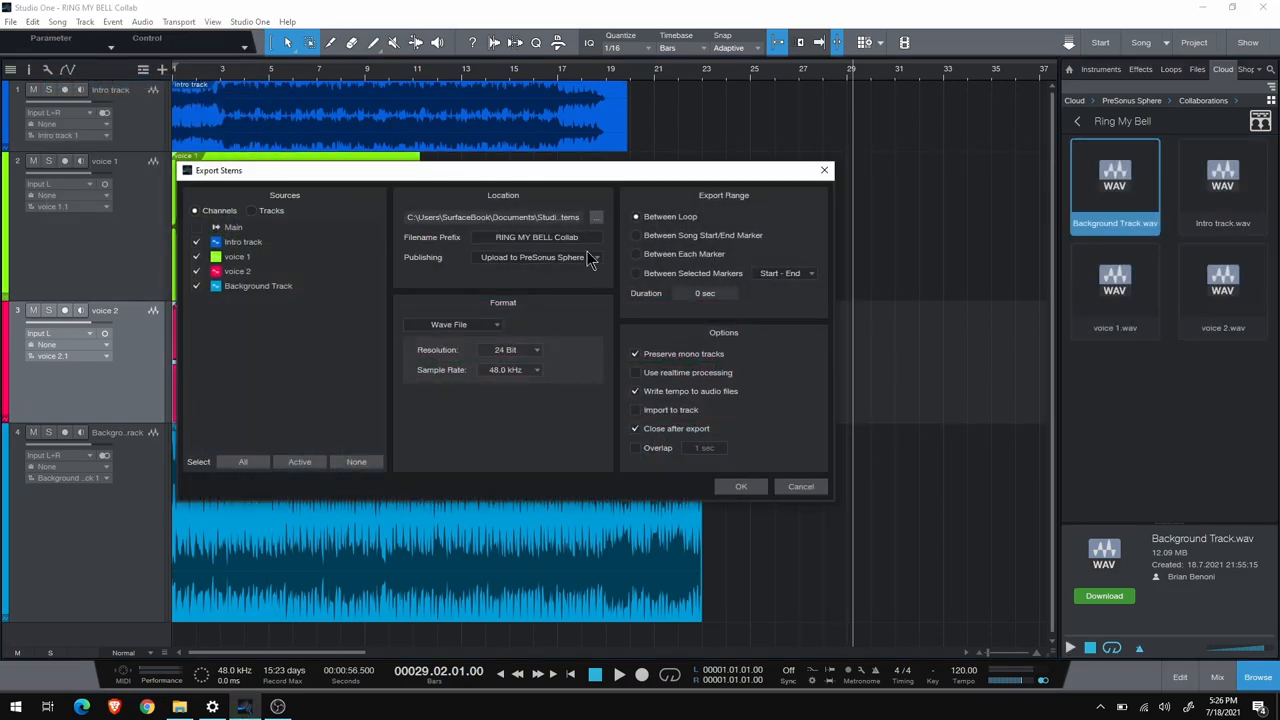
left_click(536, 256)
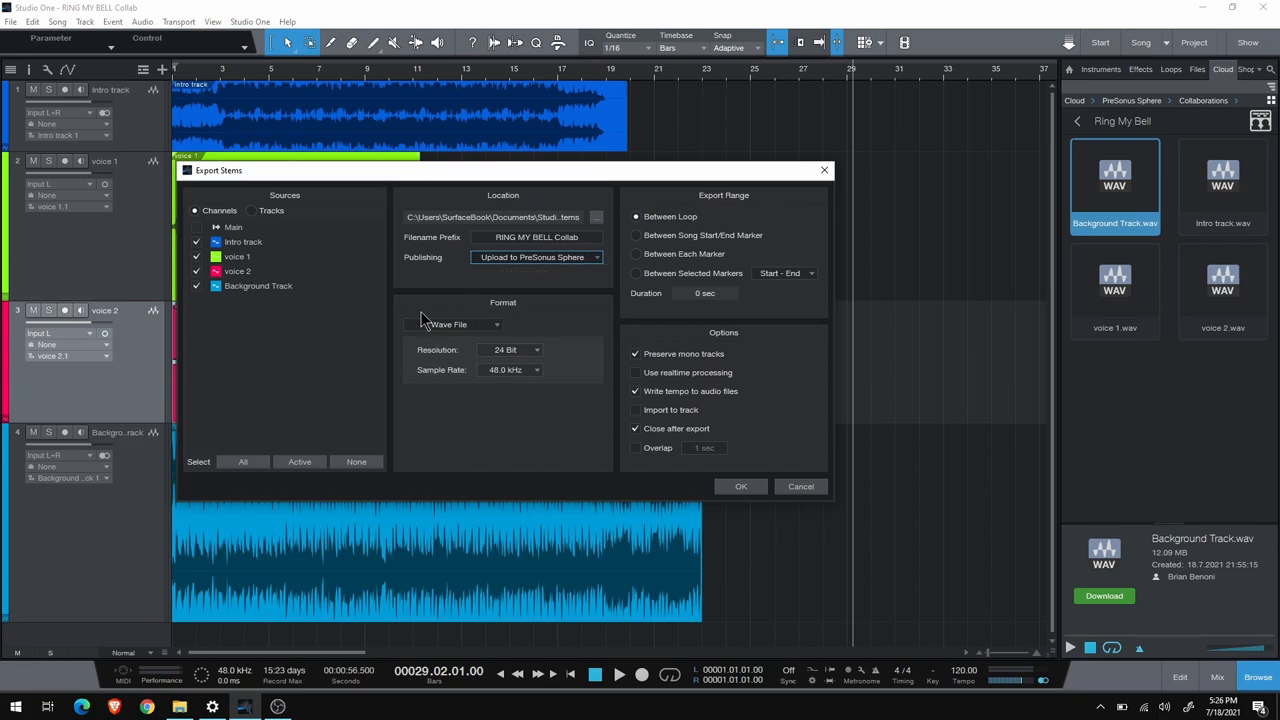
mouse_move(616, 320)
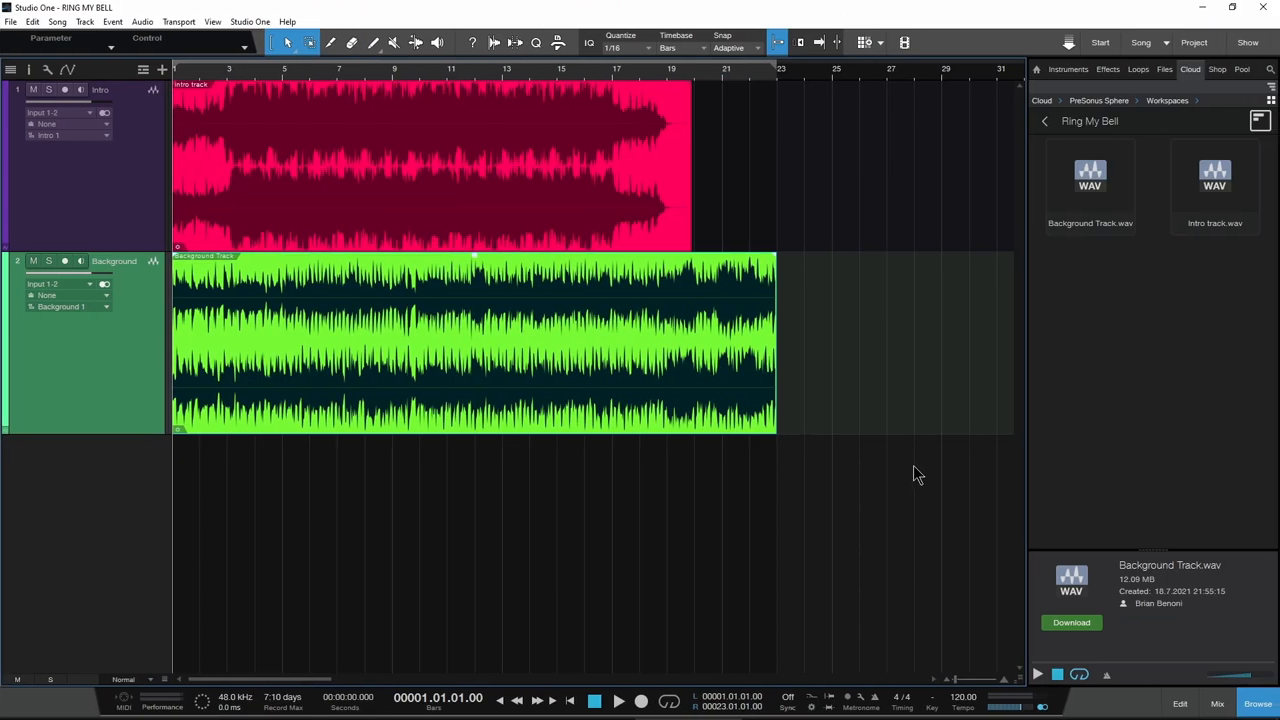
Step: Refresh the Ring My Bell file list so voice 1.wav and voice 2.wav appear
right_click(1150, 300)
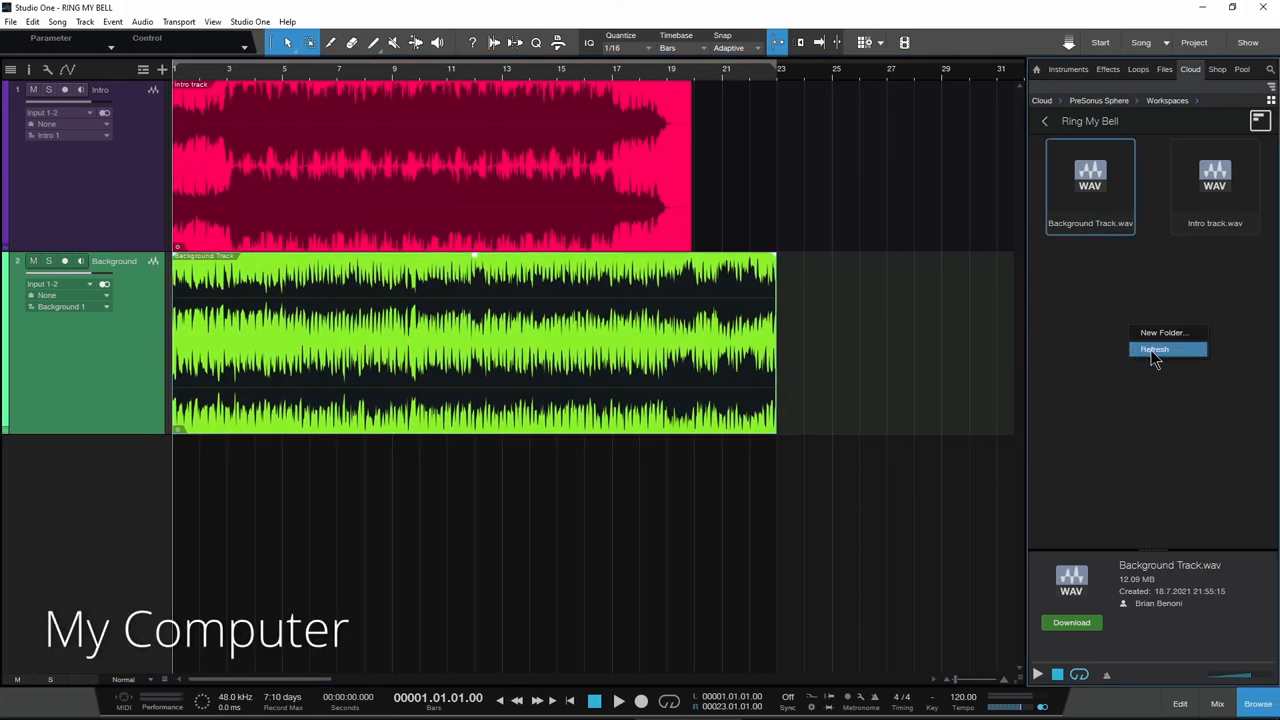
left_click(1154, 348)
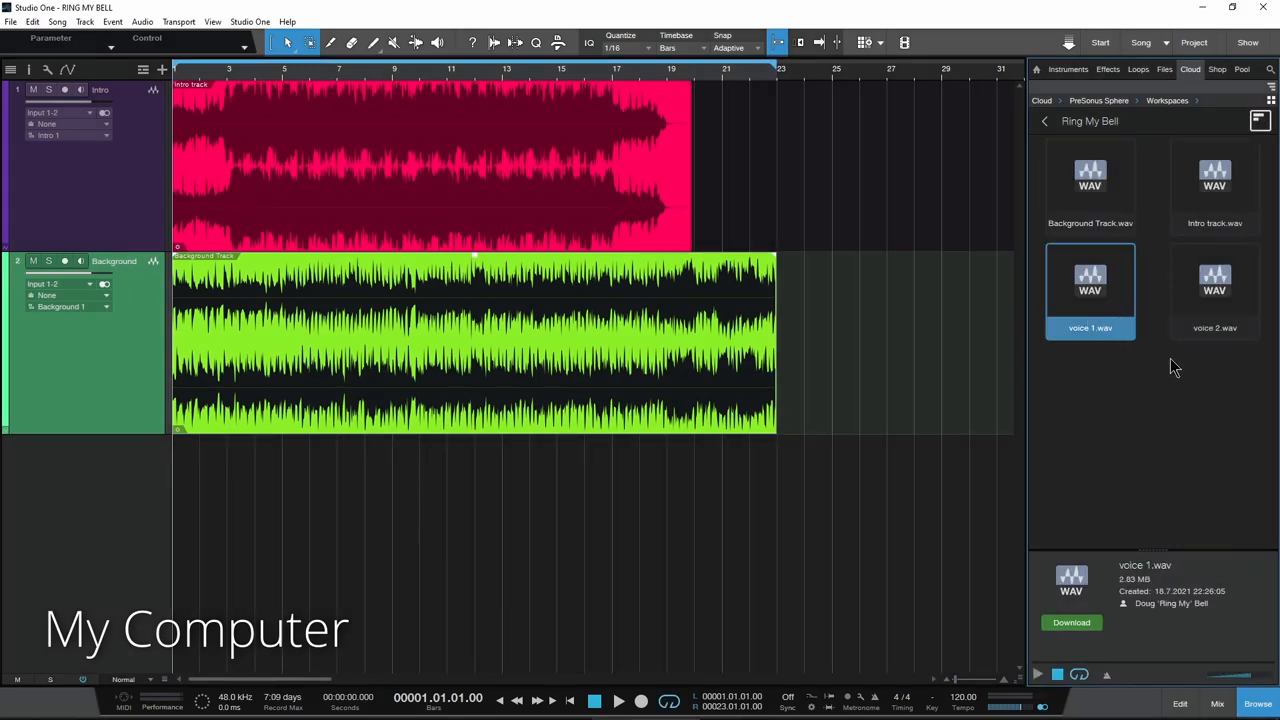
left_click(1214, 290)
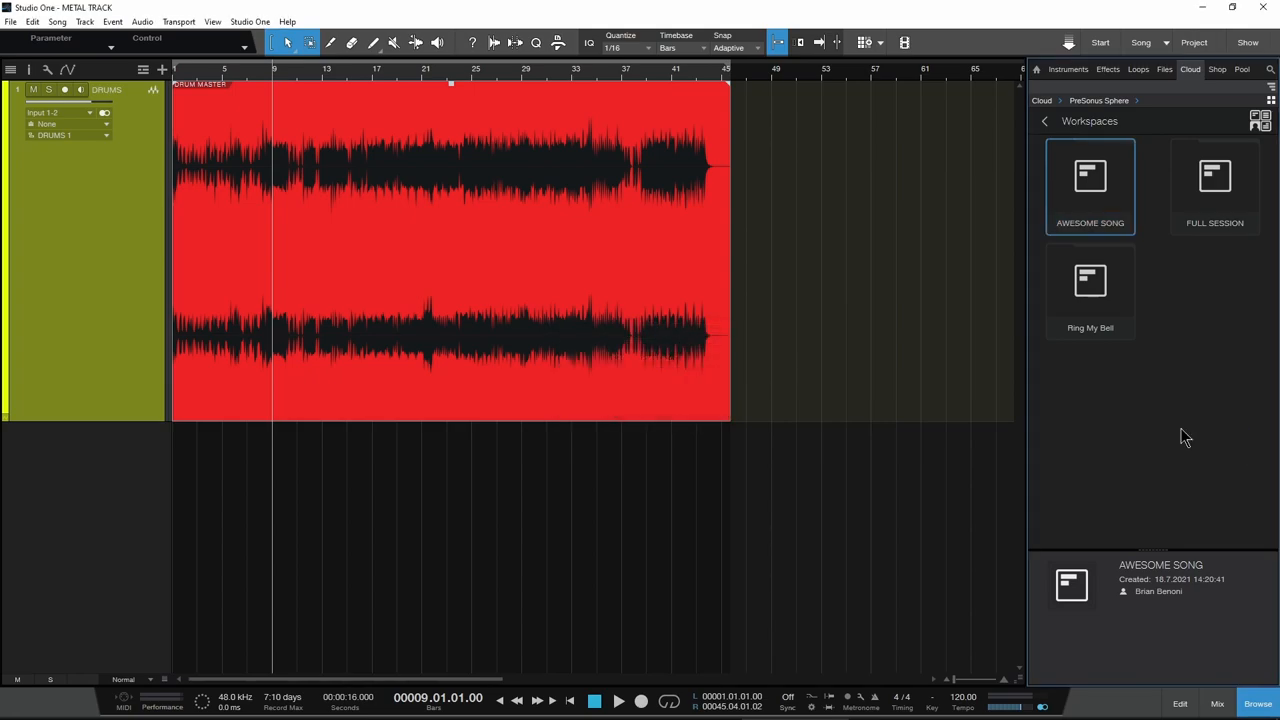
Step: Drag the DRUMS event into the METAL! workspace as a Wave File, uploading DRUM MASTER.wav
left_click(1090, 290)
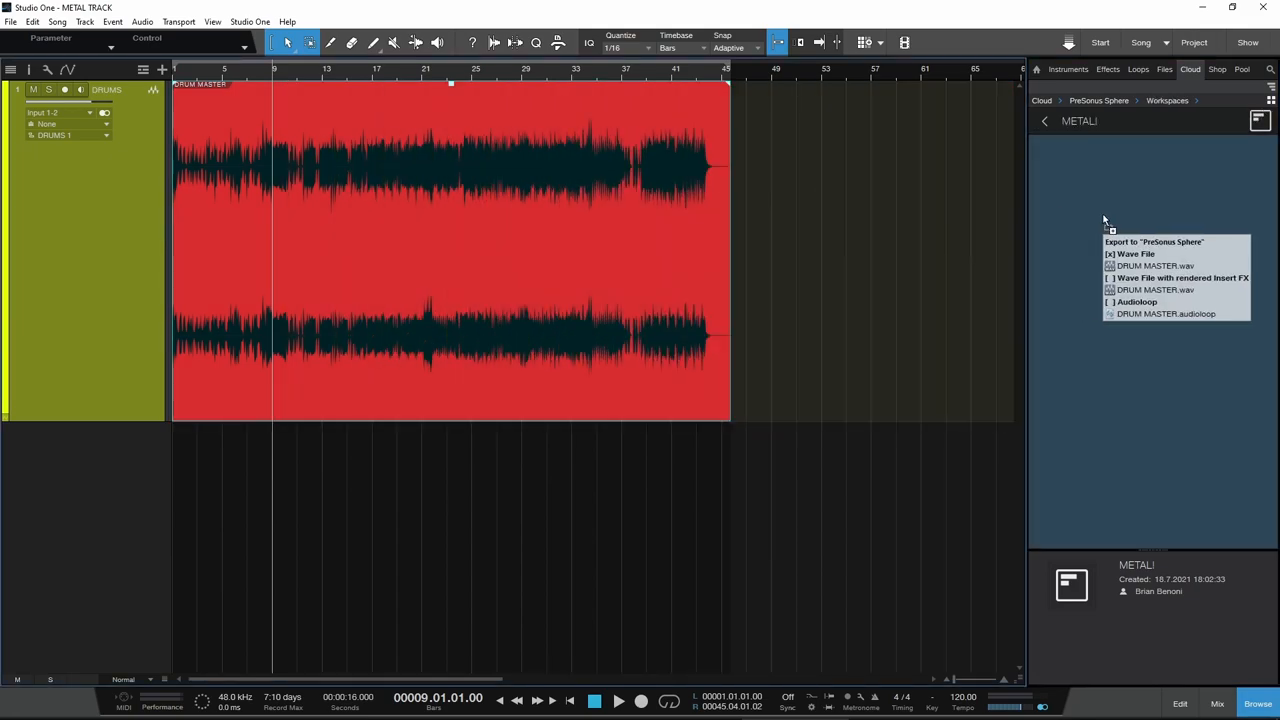
left_click(1136, 252)
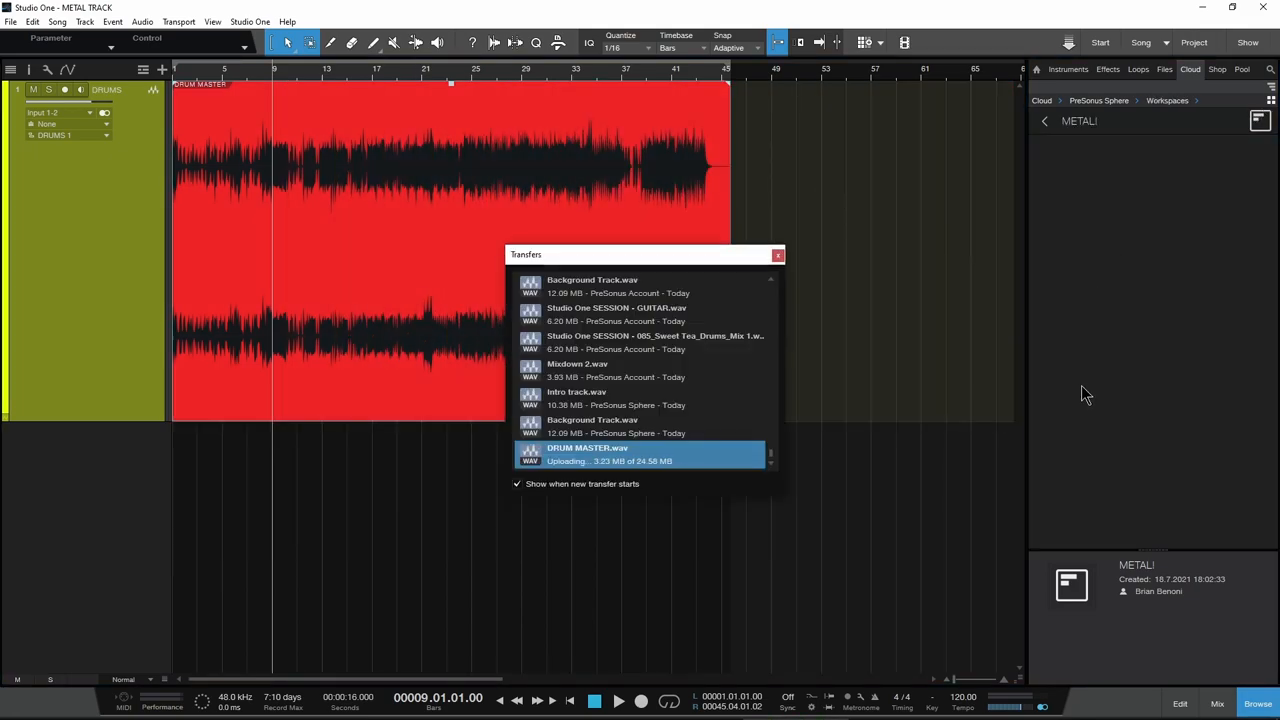